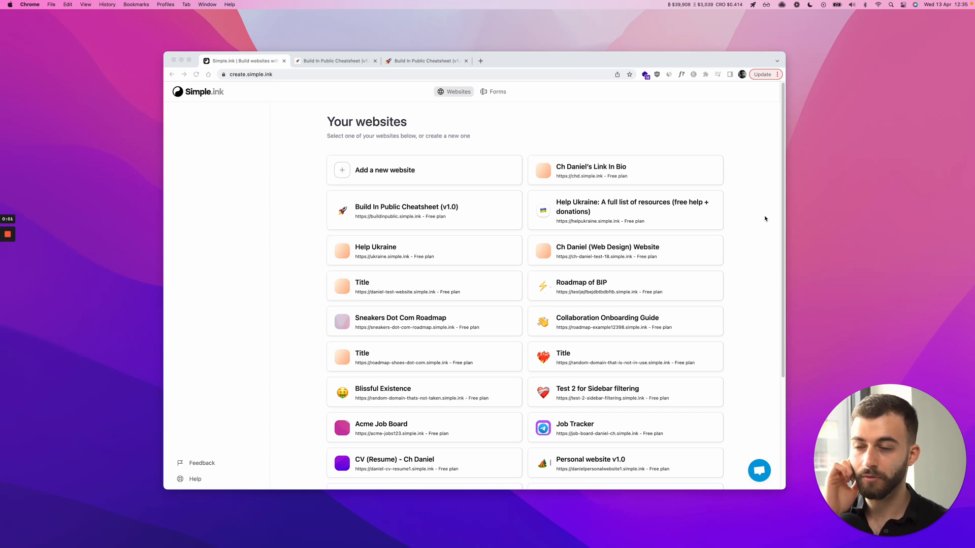
{"action": "mouse_move", "coordinate": [640, 148]}
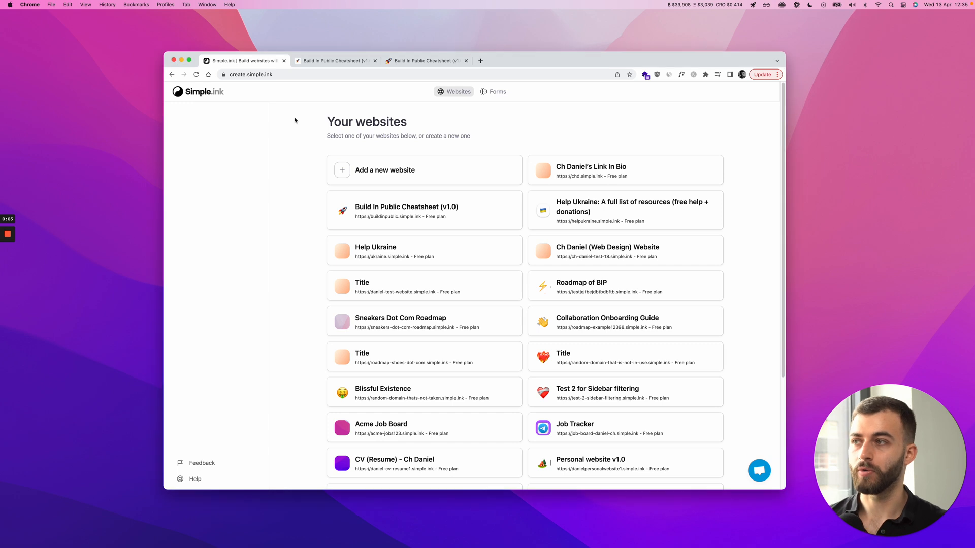
{"action": "mouse_move", "coordinate": [237, 168]}
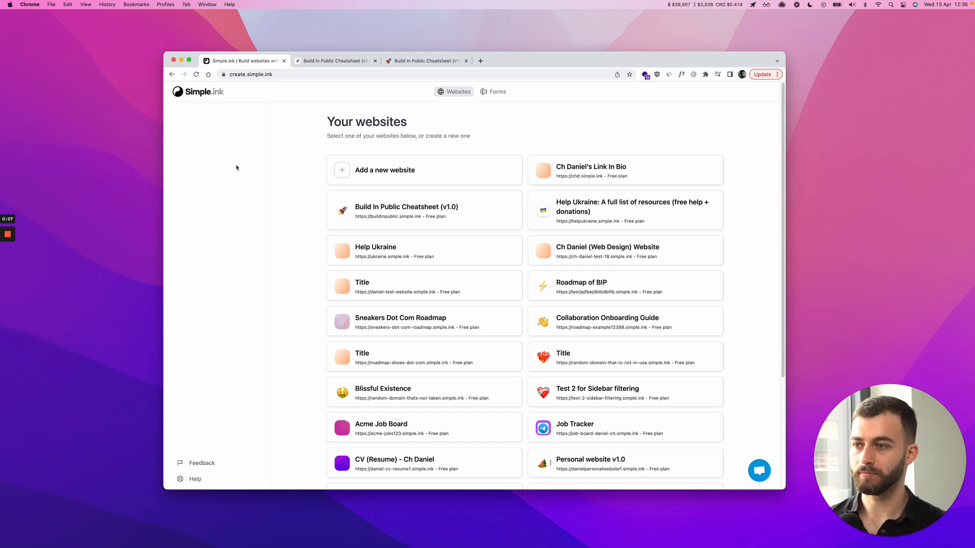
{"action": "mouse_move", "coordinate": [573, 143]}
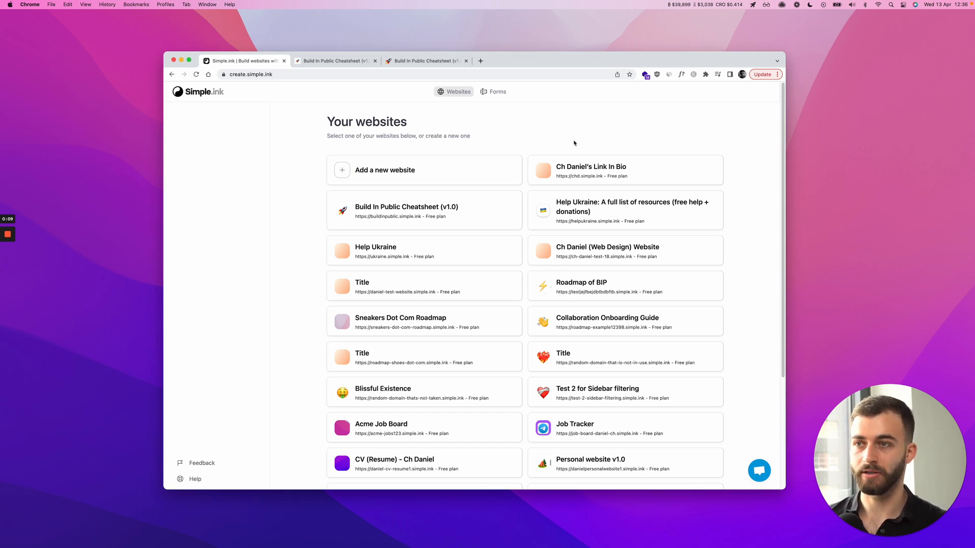
{"action": "mouse_move", "coordinate": [564, 141]}
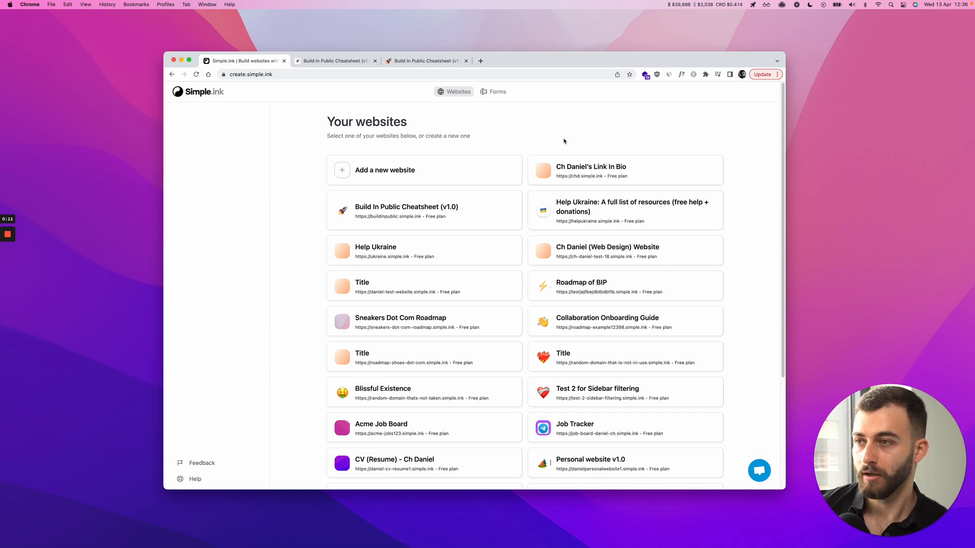
{"action": "mouse_move", "coordinate": [302, 111]}
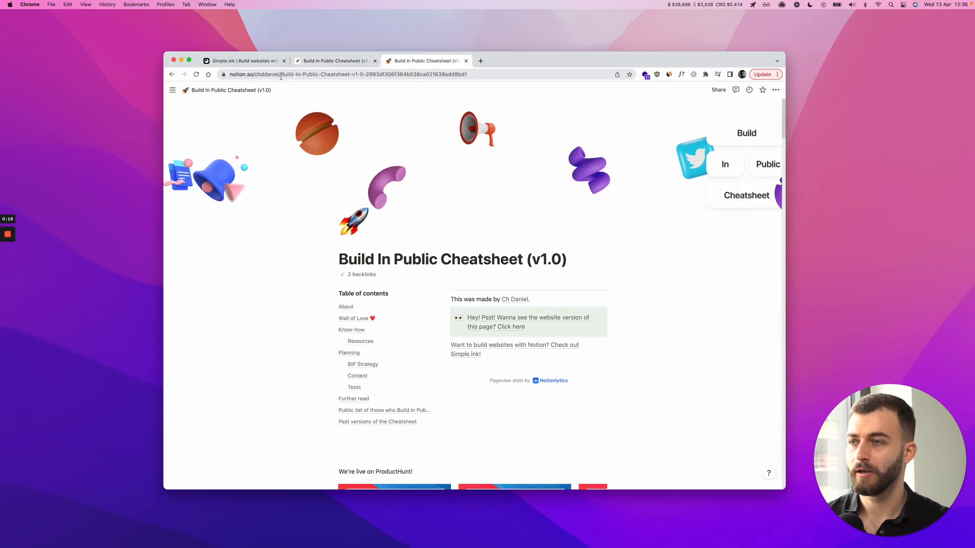
{"action": "mouse_move", "coordinate": [630, 168]}
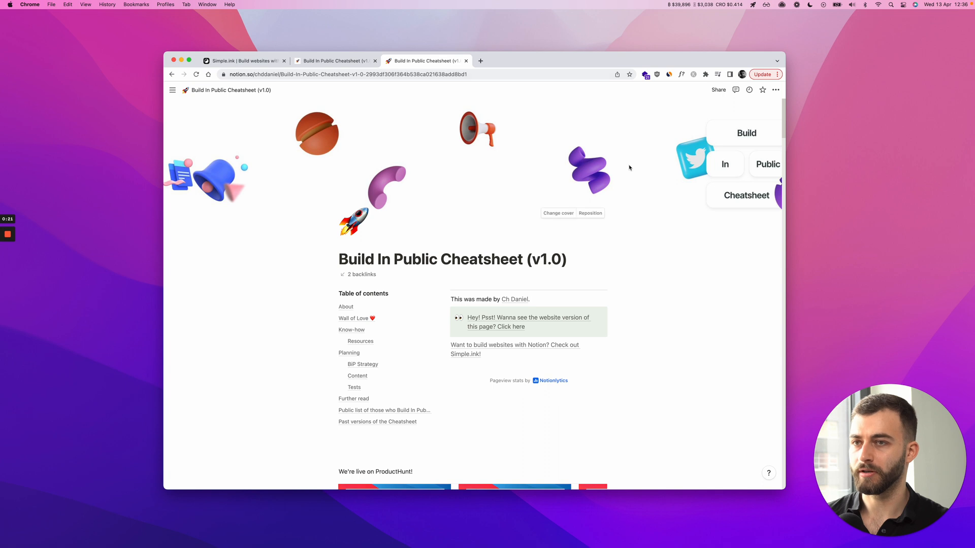
{"action": "mouse_move", "coordinate": [709, 97]}
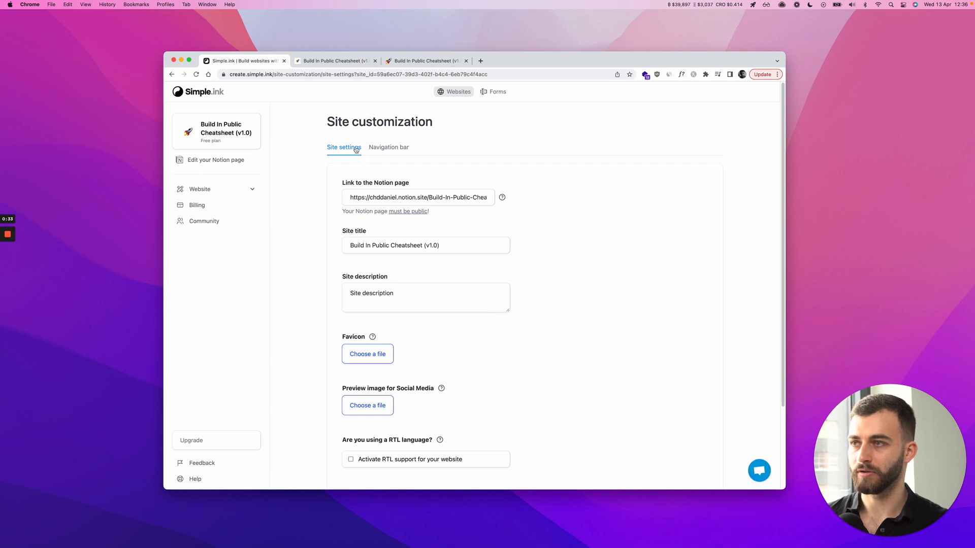
- Show the Navigation bar guide in Site customization and scroll through its how-to steps
{"action": "left_click", "coordinate": [389, 148]}
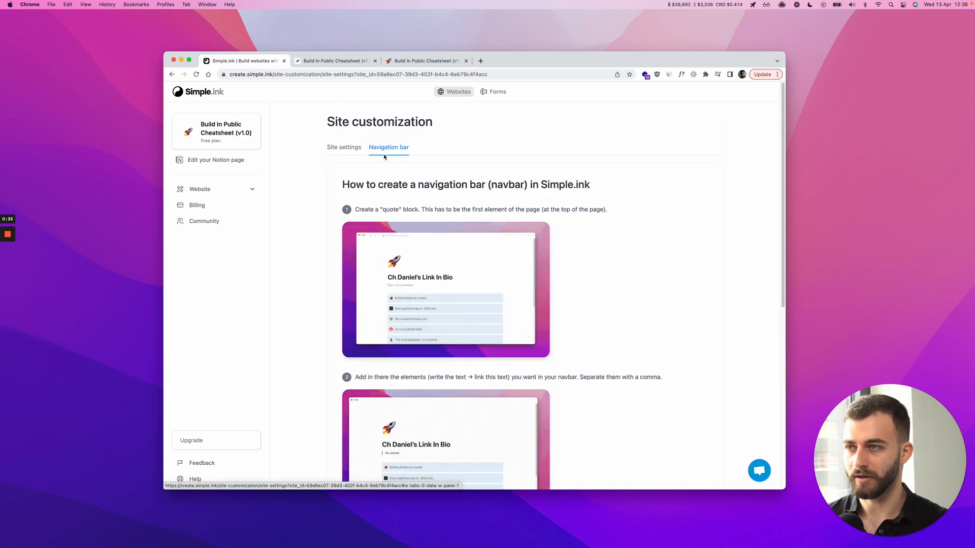
{"action": "scroll", "scroll_direction": "down", "scroll_amount": 3}
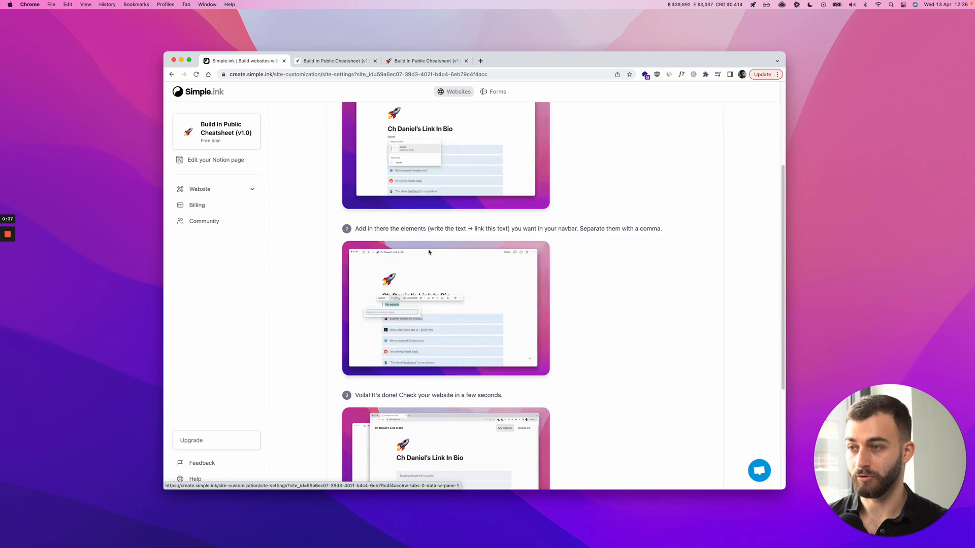
{"action": "scroll", "scroll_direction": "up", "scroll_amount": 3}
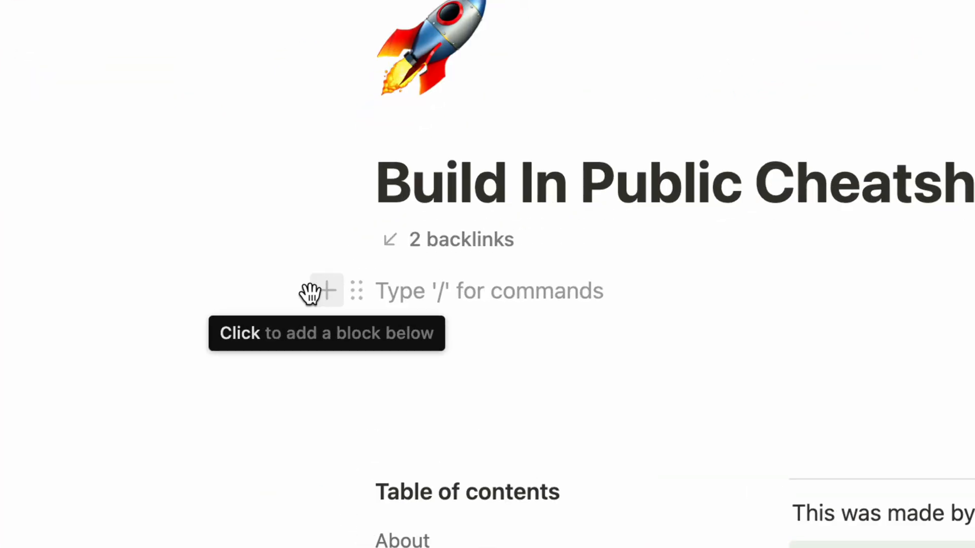
- Insert a Quote block directly below the Build In Public Cheatsheet title
{"action": "left_click", "coordinate": [326, 291]}
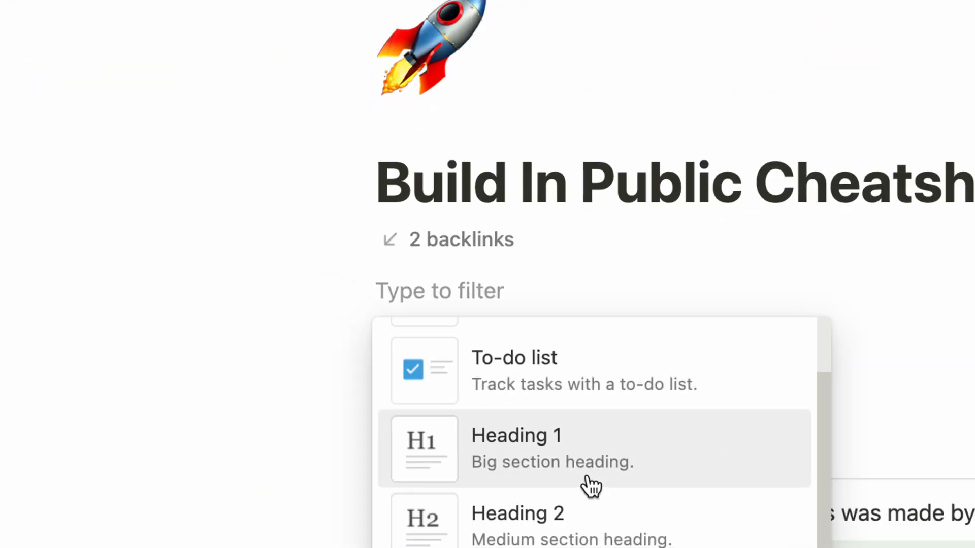
{"action": "scroll", "scroll_direction": "down", "scroll_amount": 3}
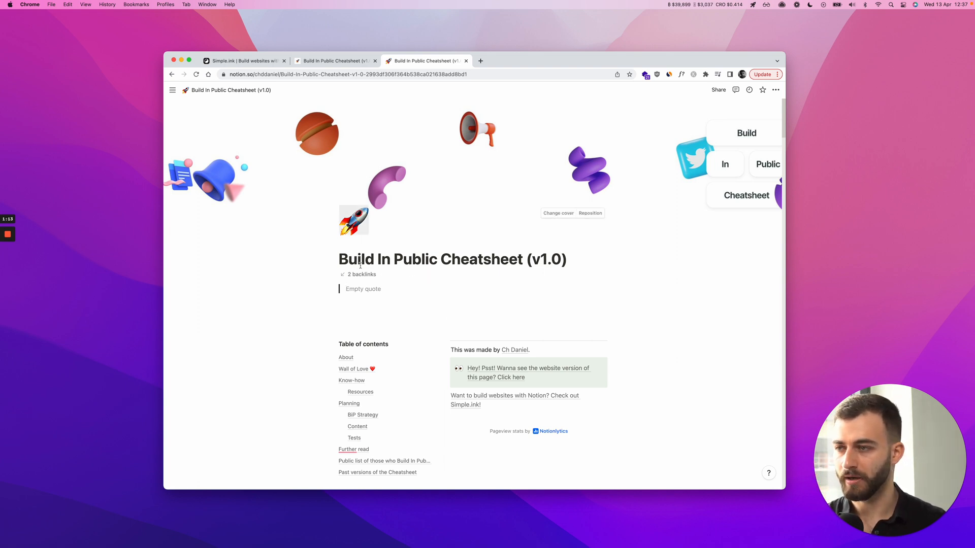
{"action": "mouse_move", "coordinate": [331, 295]}
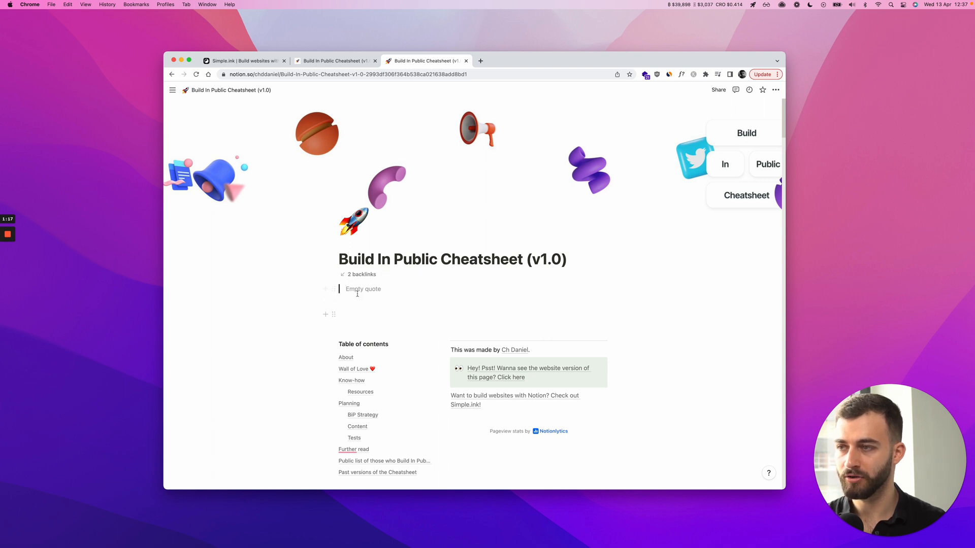
{"action": "mouse_move", "coordinate": [395, 216]}
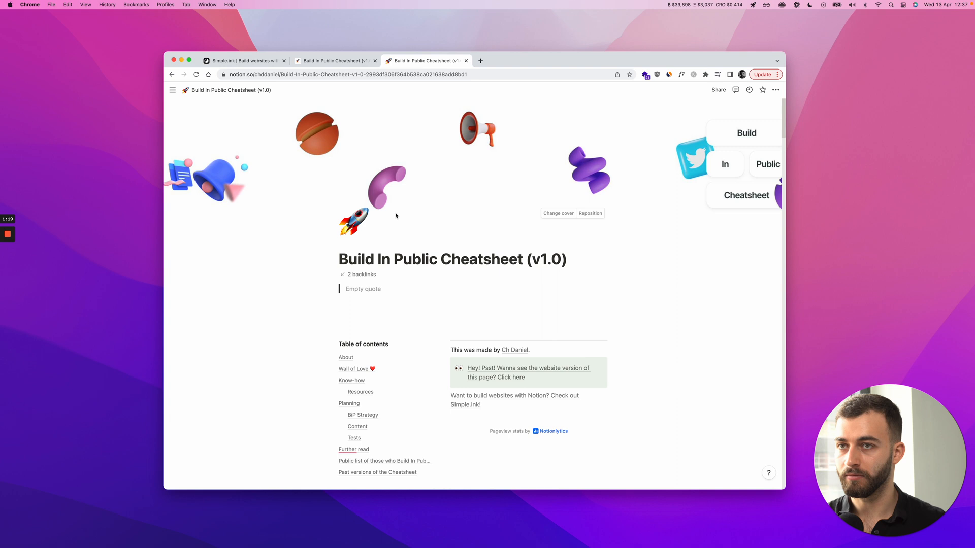
{"action": "mouse_move", "coordinate": [387, 146]}
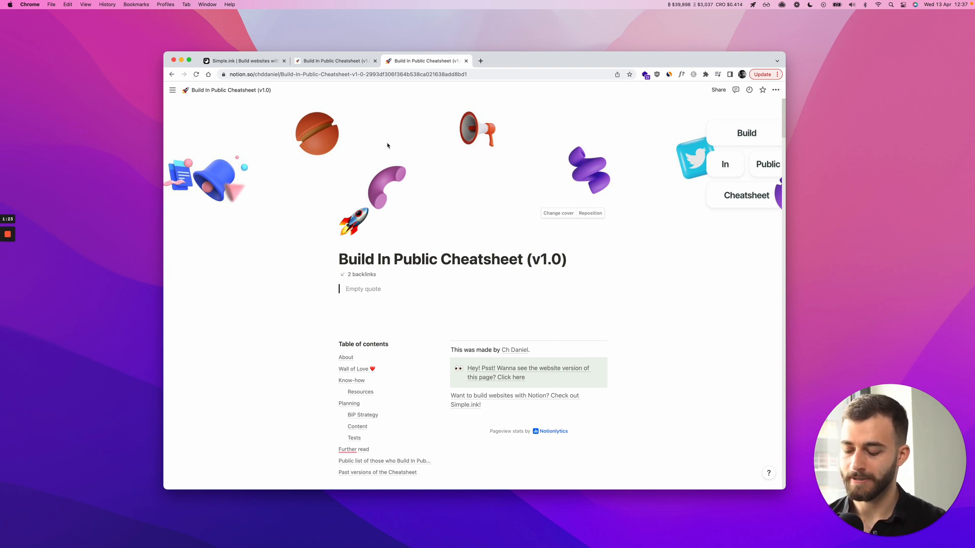
- Type 'Homepage,' and 'Daniel's Twitter' in the quote, linking Homepage to buildinpublic
{"action": "type", "text": "Homep"}
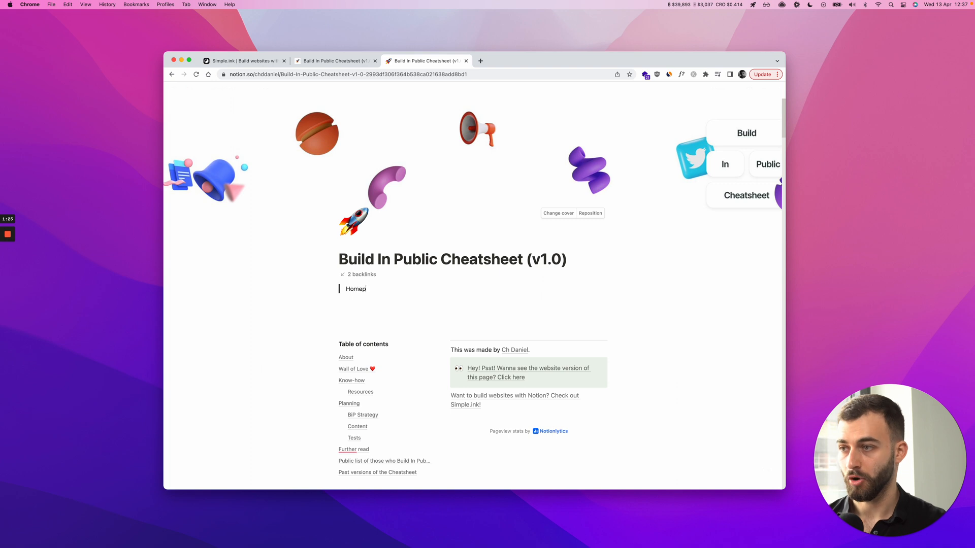
{"action": "type", "text": "age,"}
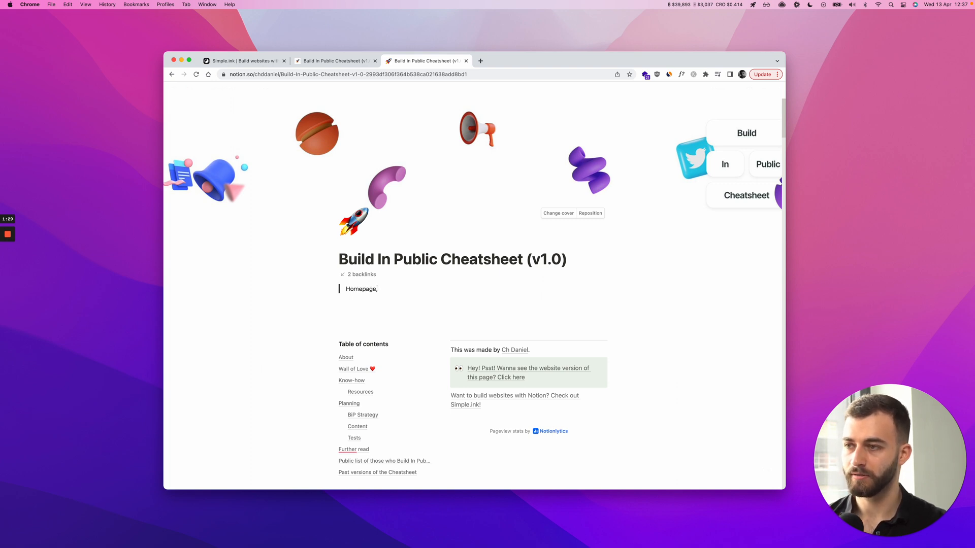
{"action": "double_click", "coordinate": [361, 288]}
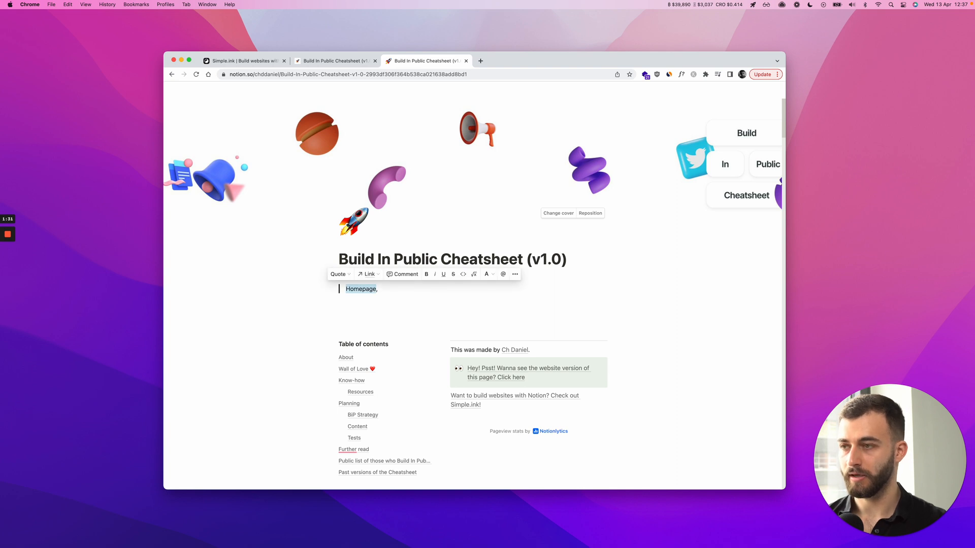
{"action": "left_click", "coordinate": [370, 274]}
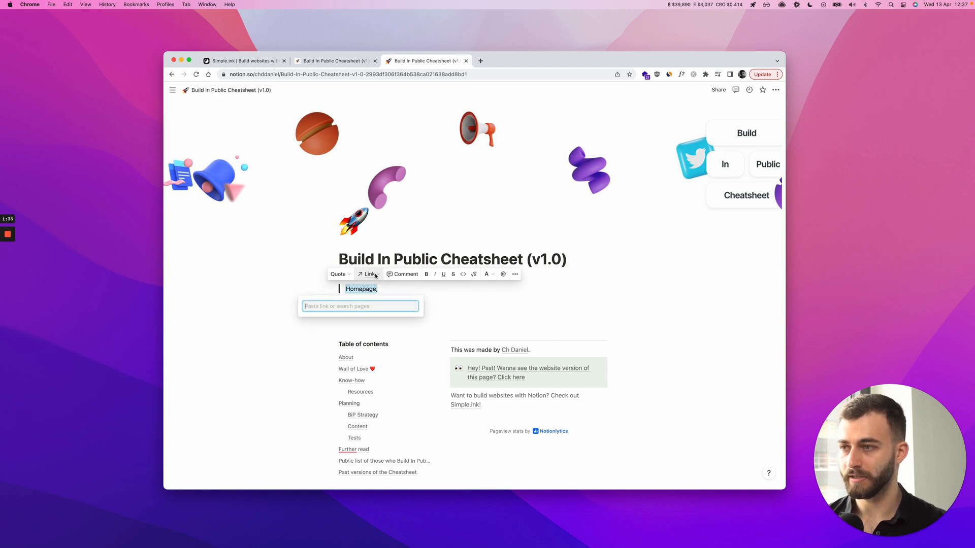
{"action": "type", "text": "buildinpublic."}
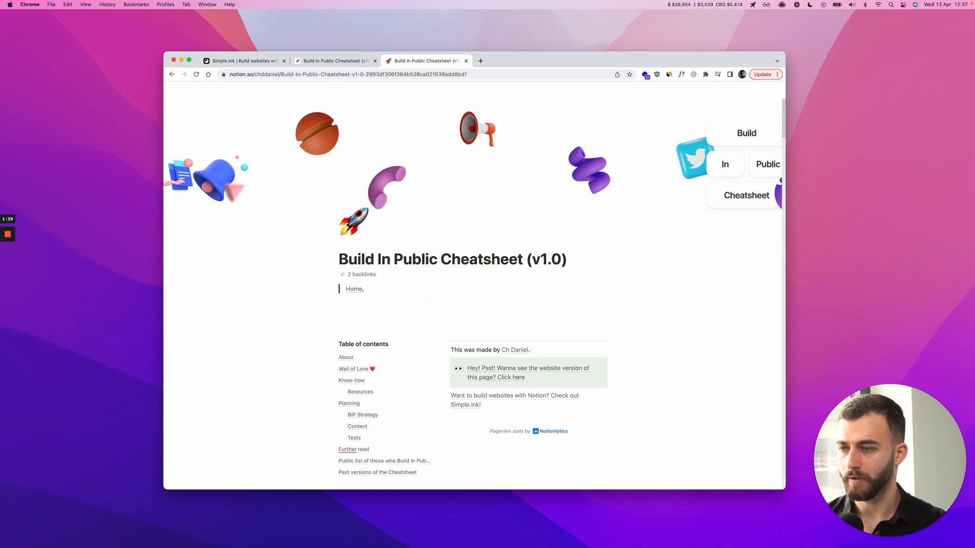
{"action": "type", "text": "Daniel"}
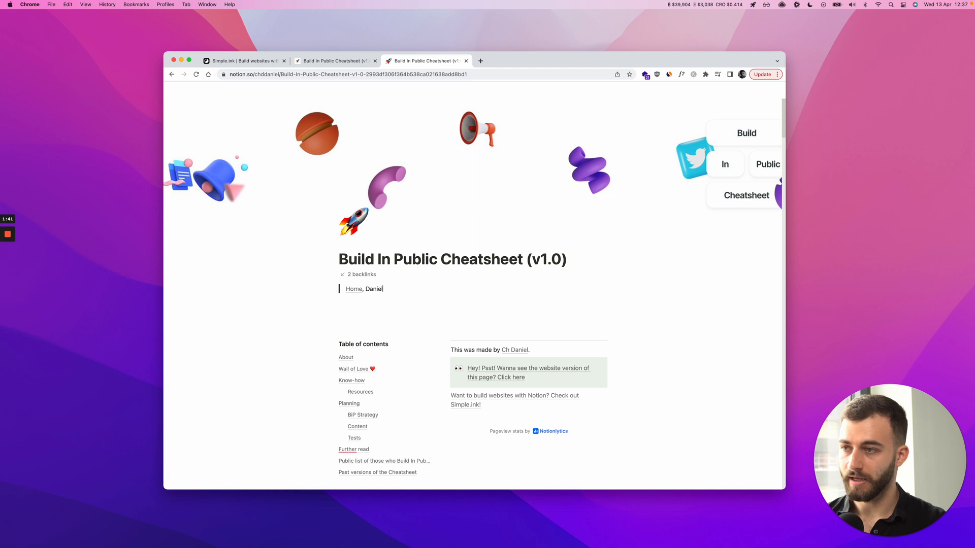
{"action": "type", "text": "'s Twitter, Support Us"}
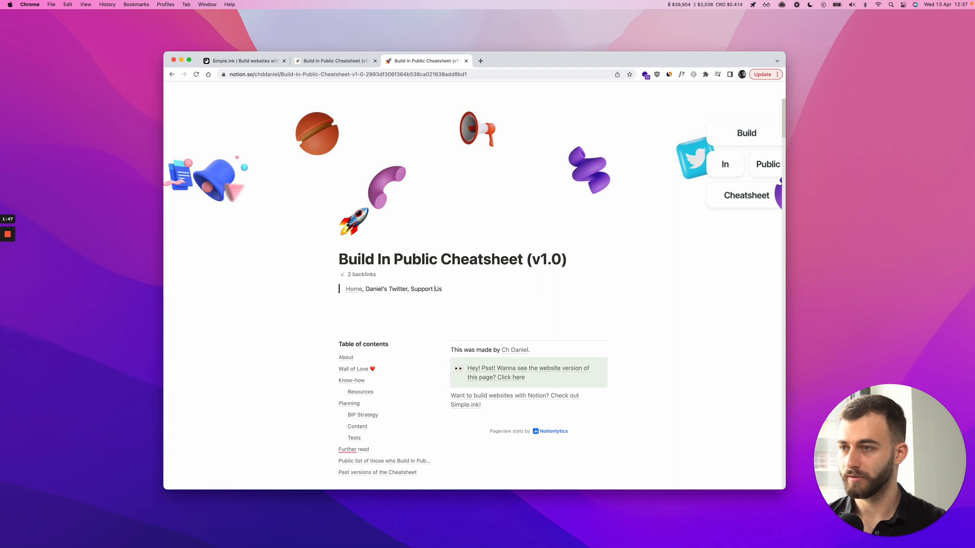
{"action": "double_click", "coordinate": [376, 289]}
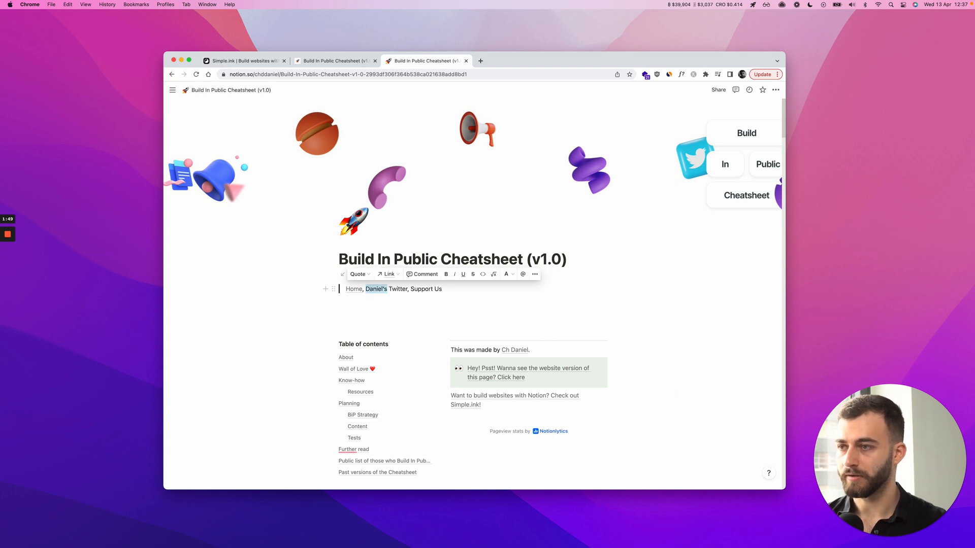
{"action": "left_click", "coordinate": [386, 274]}
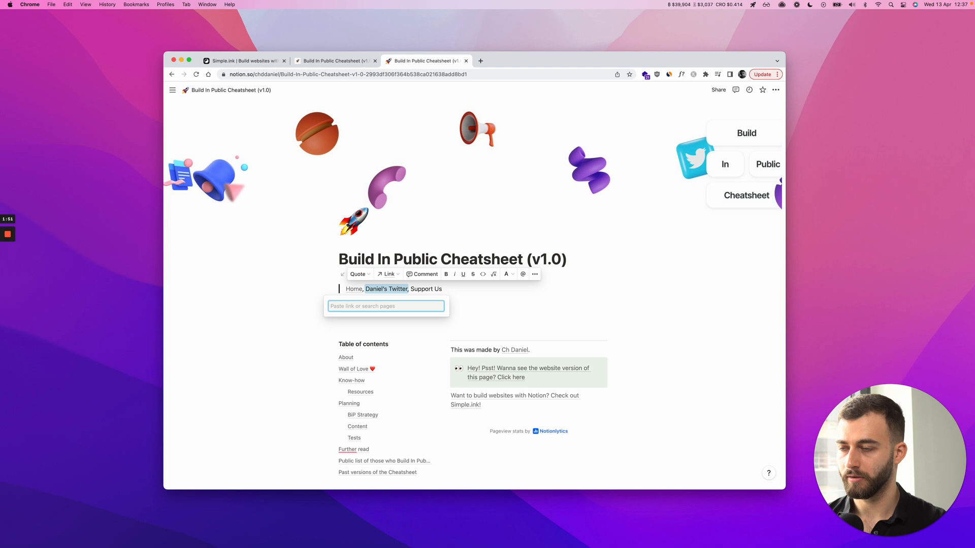
{"action": "type", "text": "twitter.com/chddanie"}
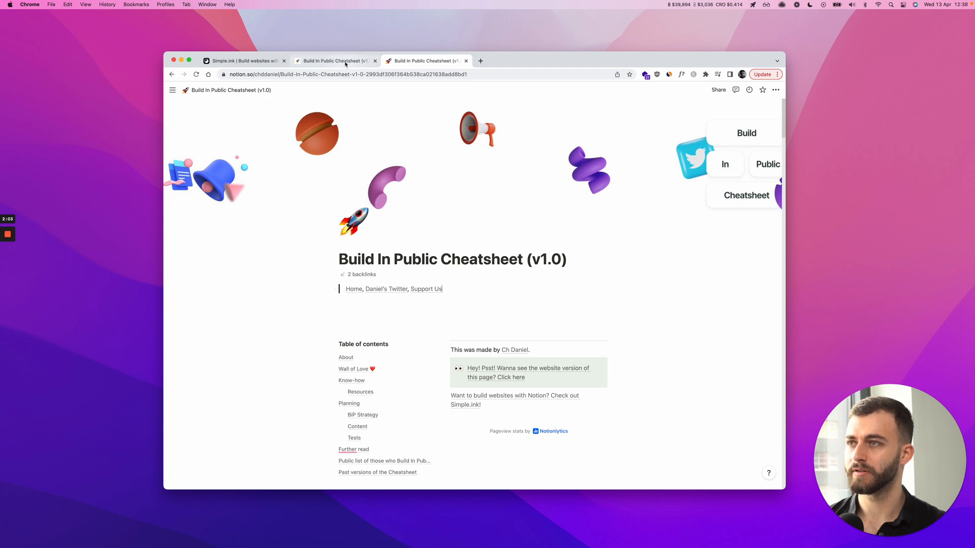
- Return to Simple.ink and scroll the navigation bar guide through its final step
{"action": "left_click", "coordinate": [243, 60]}
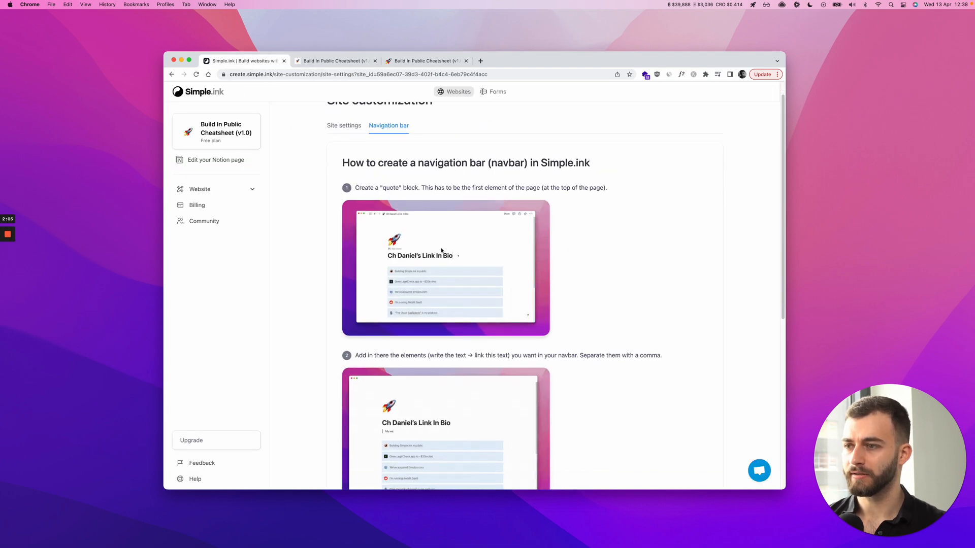
{"action": "scroll", "scroll_direction": "up", "scroll_amount": 3}
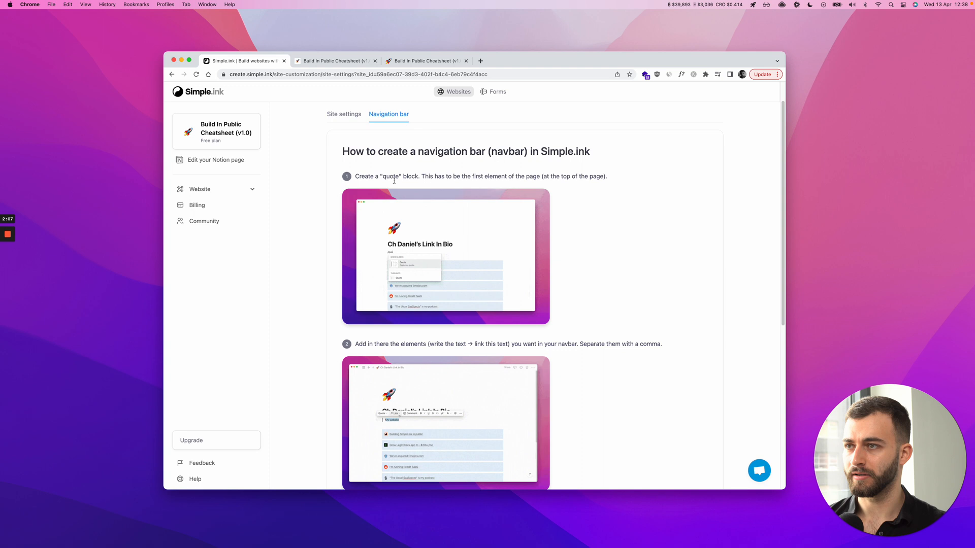
{"action": "scroll", "scroll_direction": "down", "scroll_amount": 3}
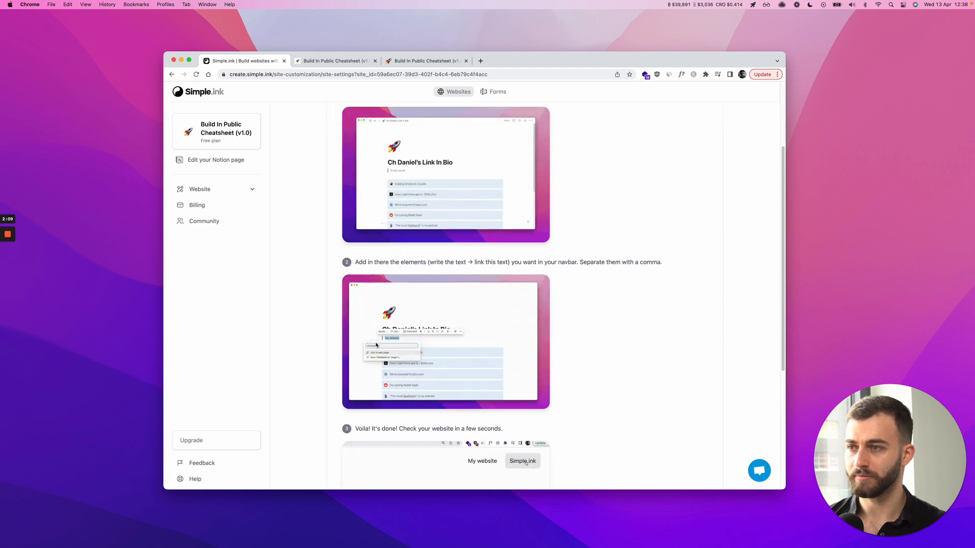
{"action": "scroll", "scroll_direction": "down", "scroll_amount": 3}
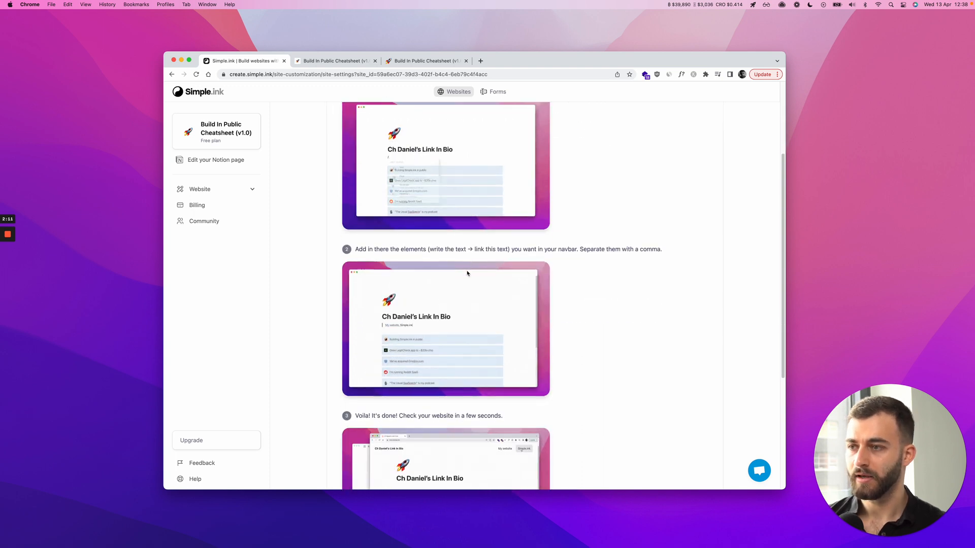
{"action": "scroll", "scroll_direction": "down", "scroll_amount": 3}
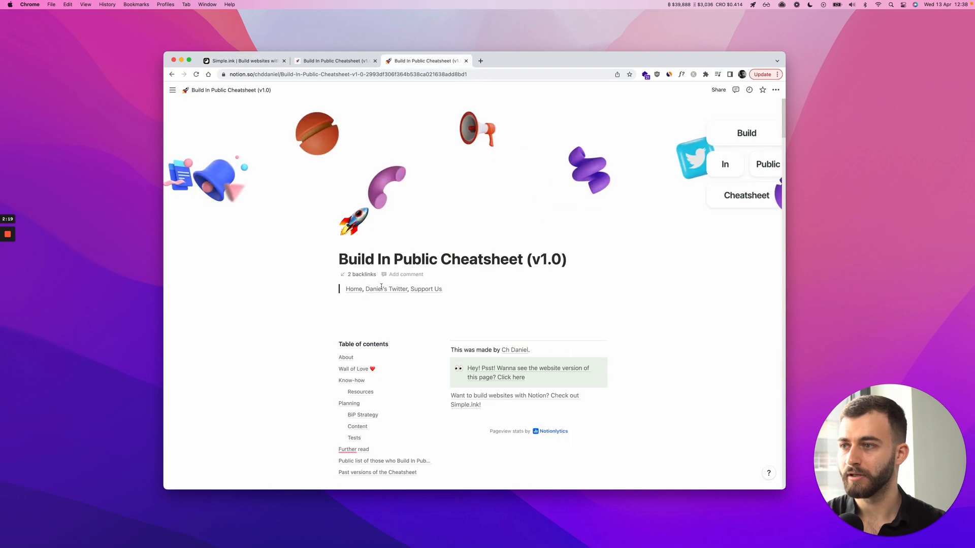
{"action": "mouse_move", "coordinate": [349, 308]}
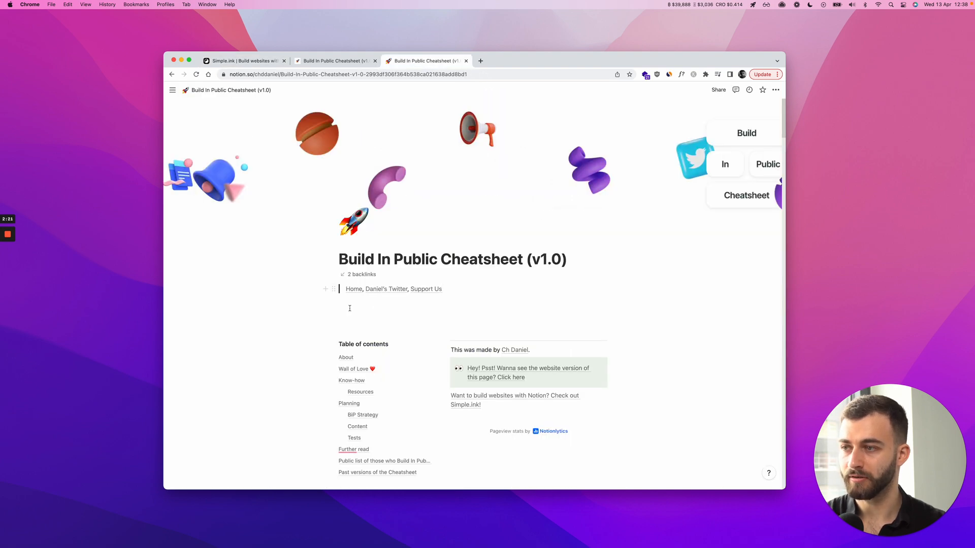
- Add an empty line below the navbar quote and switch to the published site
{"action": "left_click", "coordinate": [368, 313]}
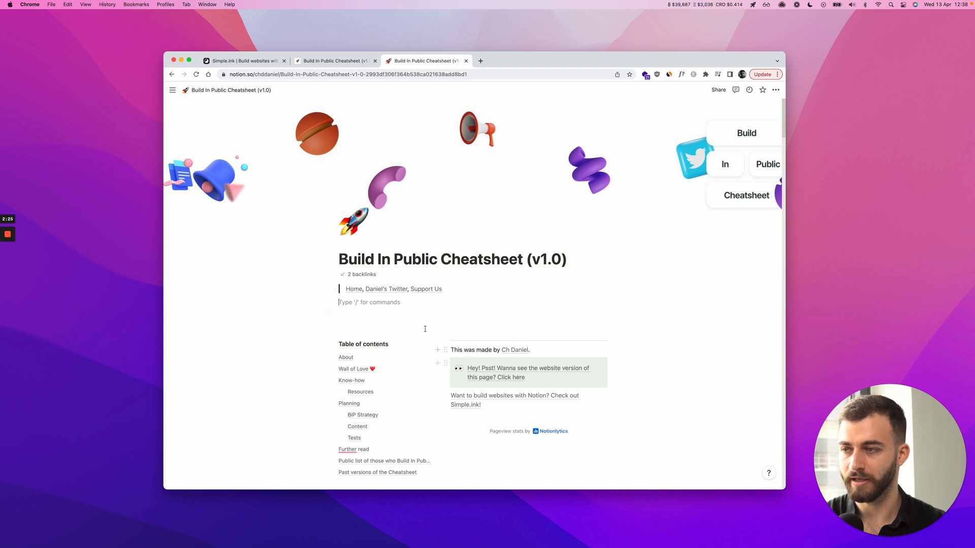
{"action": "left_click", "coordinate": [335, 60]}
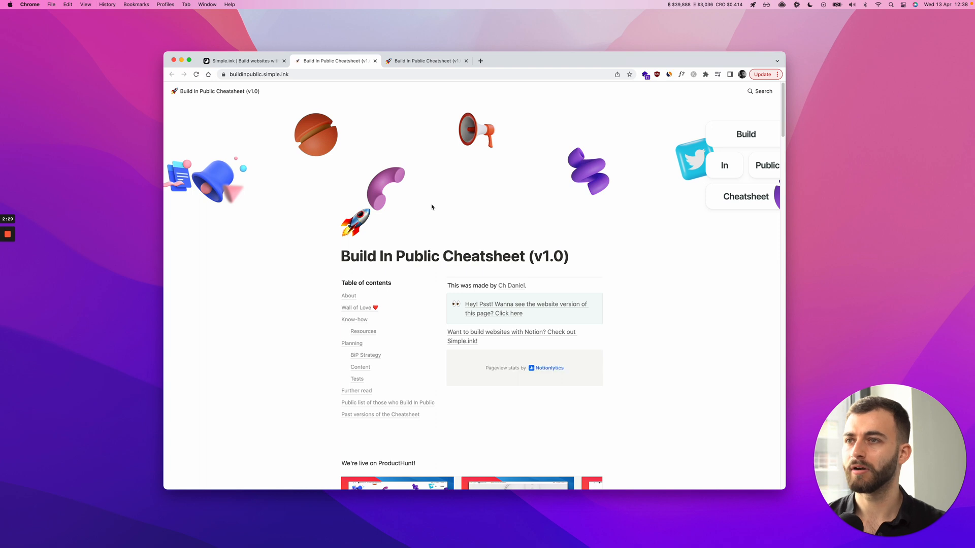
- Reload buildinpublic.simple.ink and scroll to view the Home, Daniel's Twitter, Support Us navbar
{"action": "left_click", "coordinate": [196, 74]}
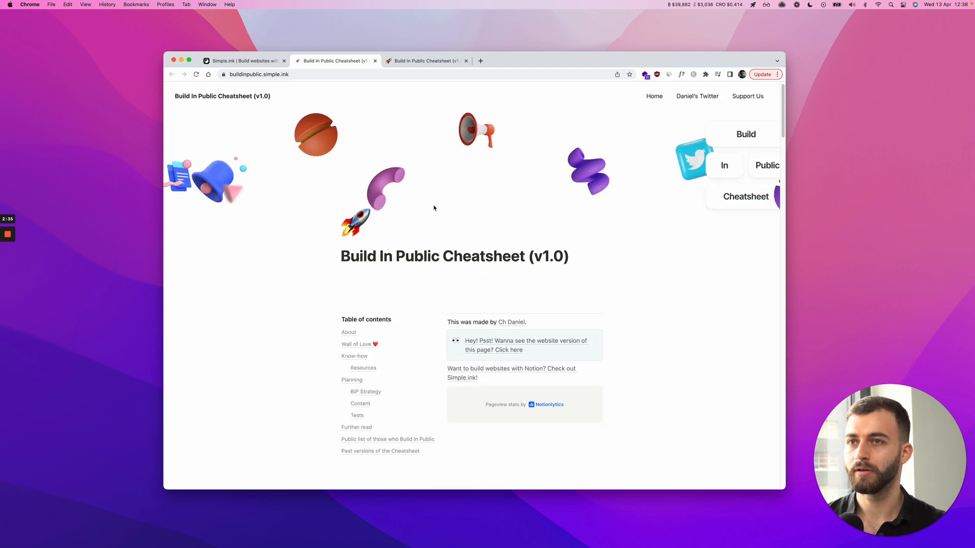
{"action": "mouse_move", "coordinate": [697, 96]}
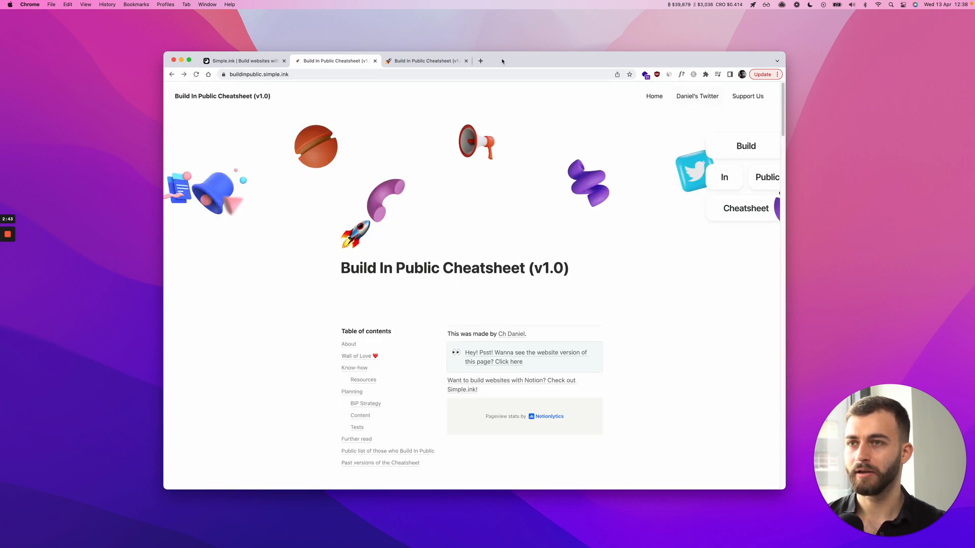
{"action": "scroll", "scroll_direction": "down", "scroll_amount": 3}
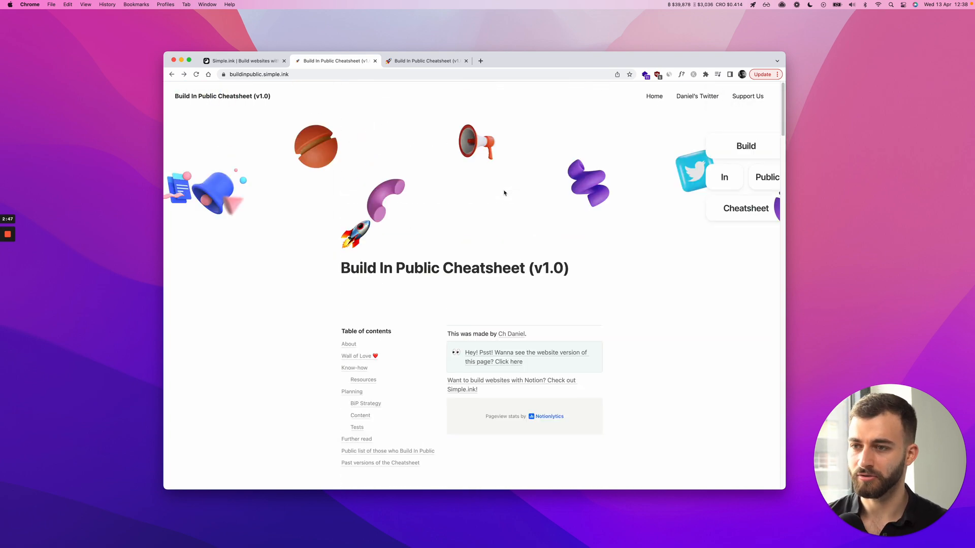
{"action": "mouse_move", "coordinate": [437, 157]}
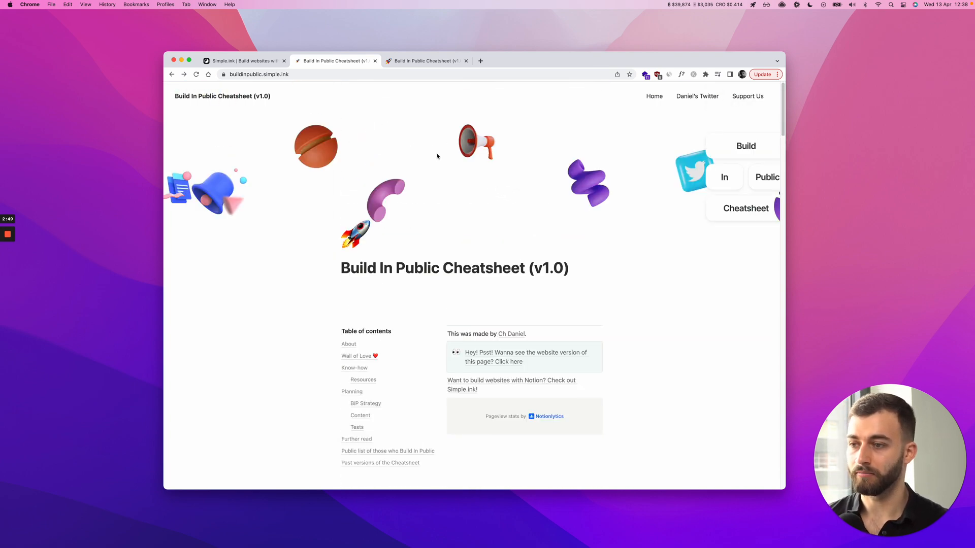
{"action": "mouse_move", "coordinate": [398, 157]}
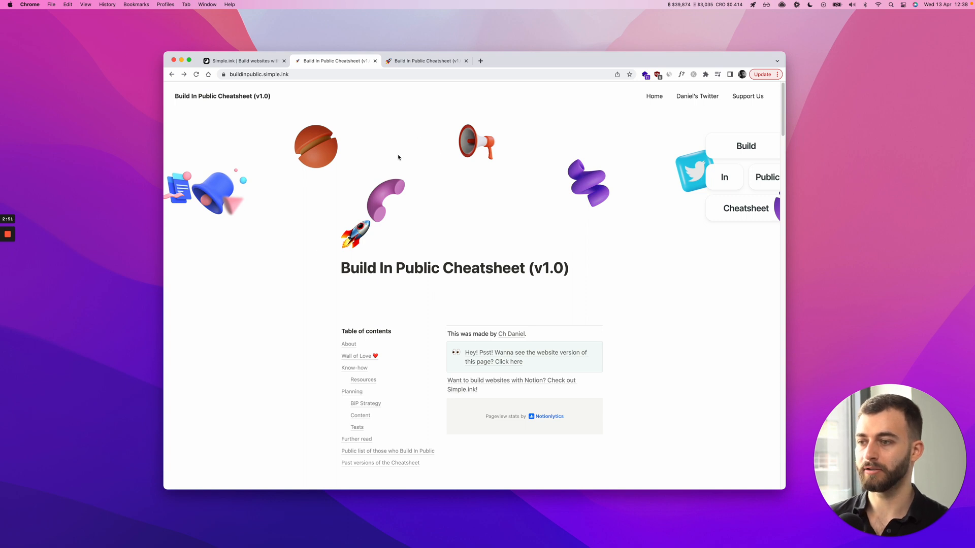
{"action": "mouse_move", "coordinate": [808, 121]}
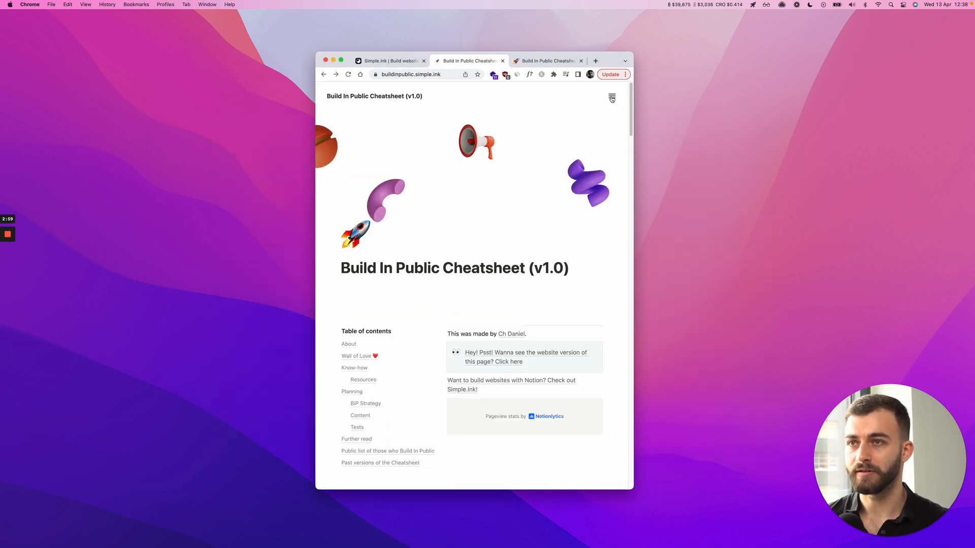
- Open and close the site's compact hamburger menu to check its three links
{"action": "left_click", "coordinate": [611, 98]}
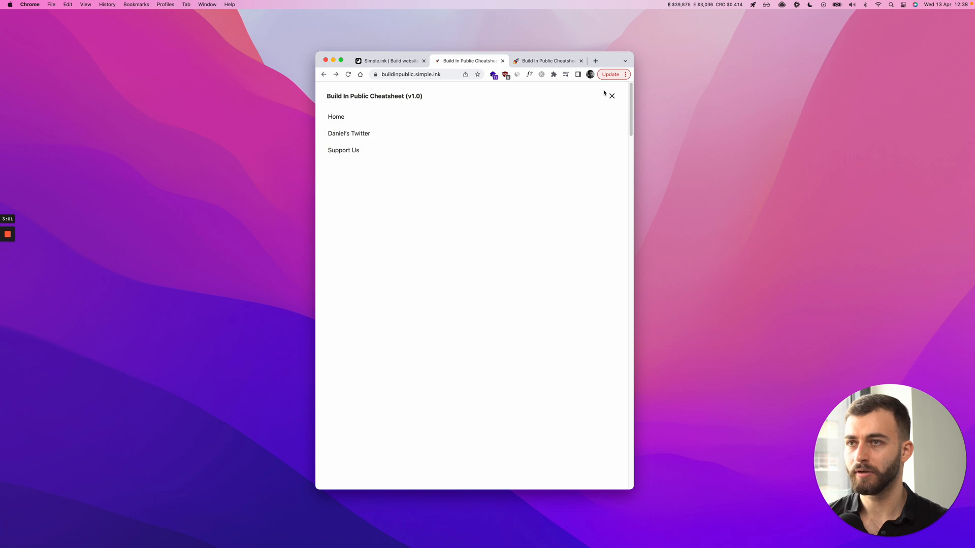
{"action": "left_click", "coordinate": [612, 96]}
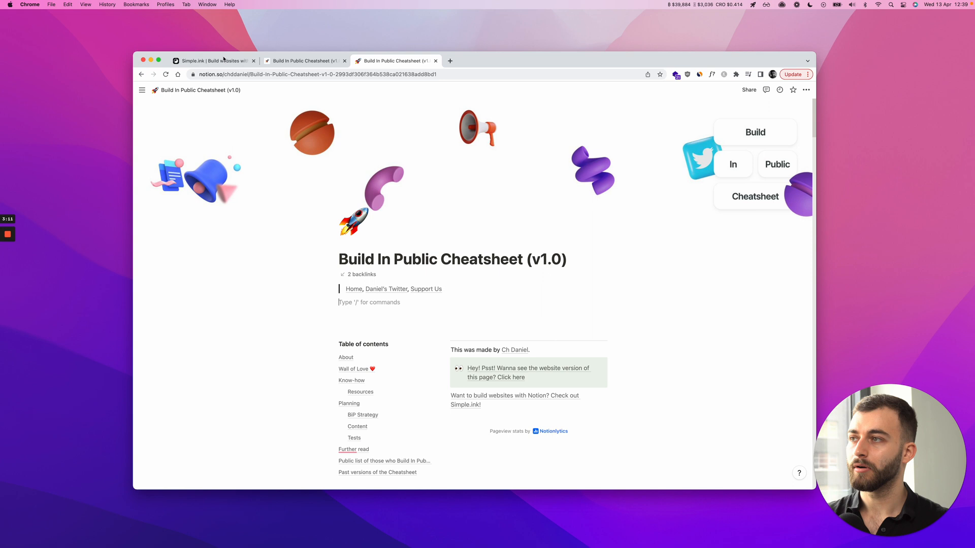
- Add 'Contact Us' to the navbar quote, make it a synced block, and copy it
{"action": "left_click", "coordinate": [211, 61]}
{"action": "type", "text": ", C"}
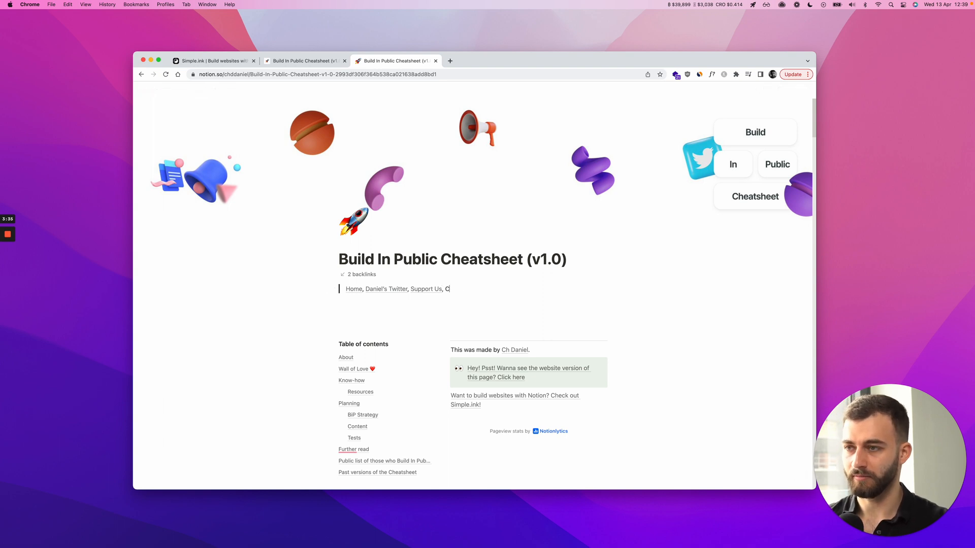
{"action": "type", "text": "ontact Us"}
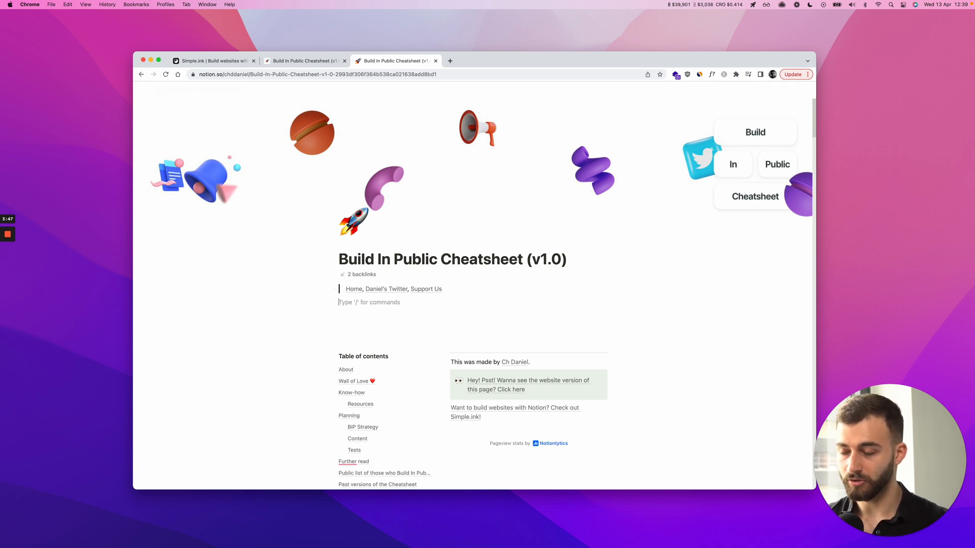
{"action": "type", "text": "/"}
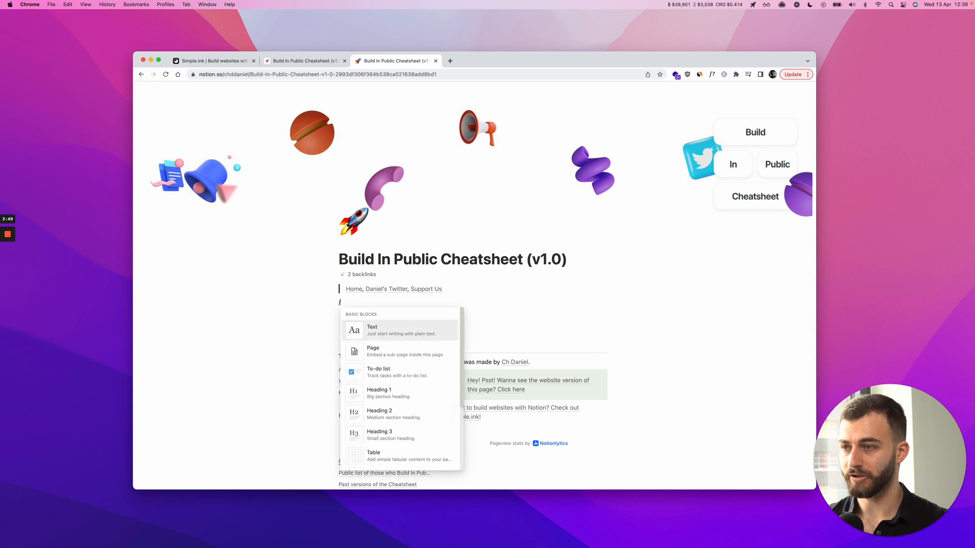
{"action": "key", "text": "Escape"}
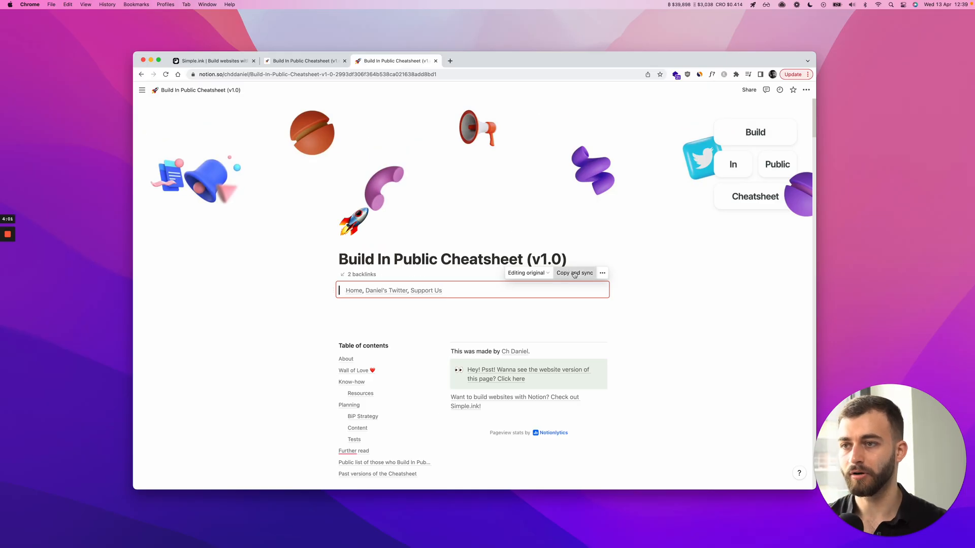
{"action": "left_click", "coordinate": [573, 273]}
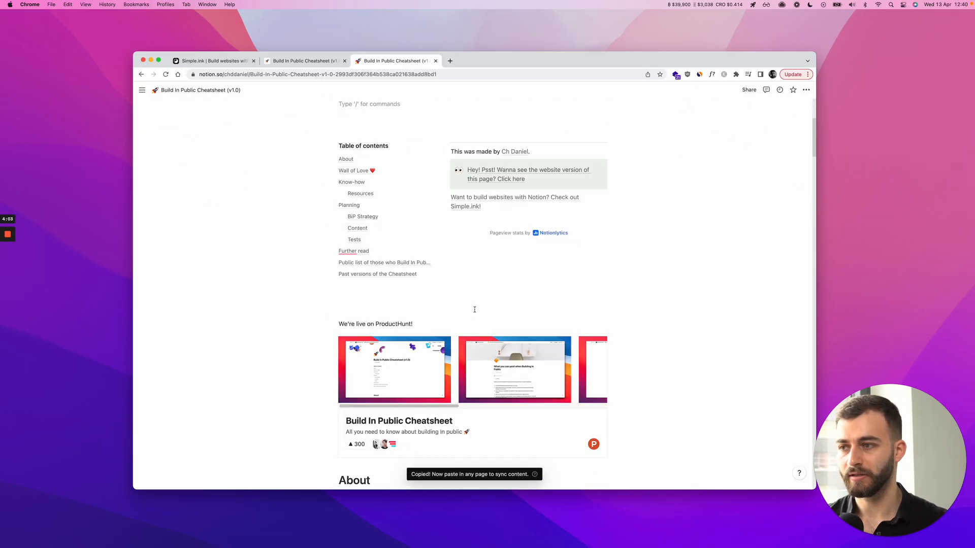
- Paste the synced navbar atop the 'What you can post' page and append ', Contact Us'
{"action": "scroll", "scroll_direction": "down", "scroll_amount": 3}
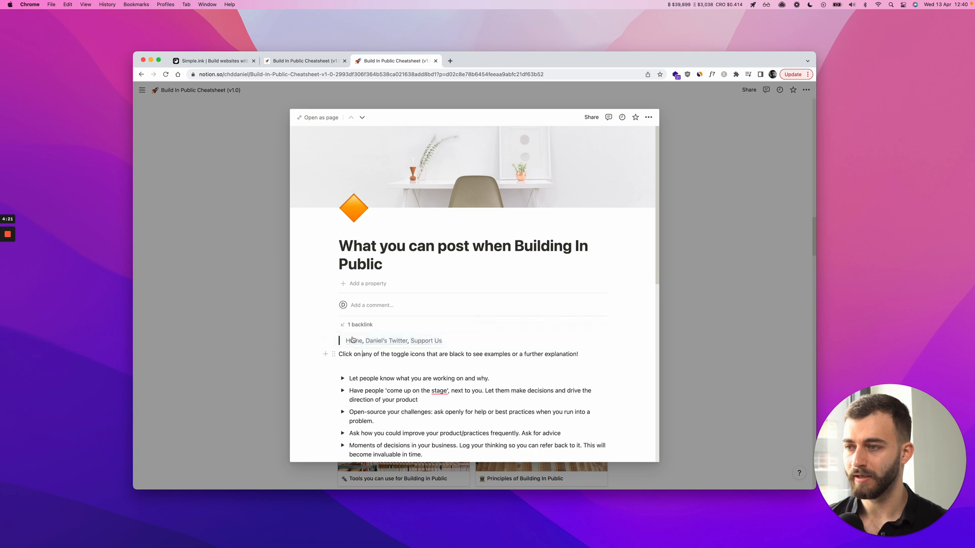
{"action": "left_click", "coordinate": [391, 340]}
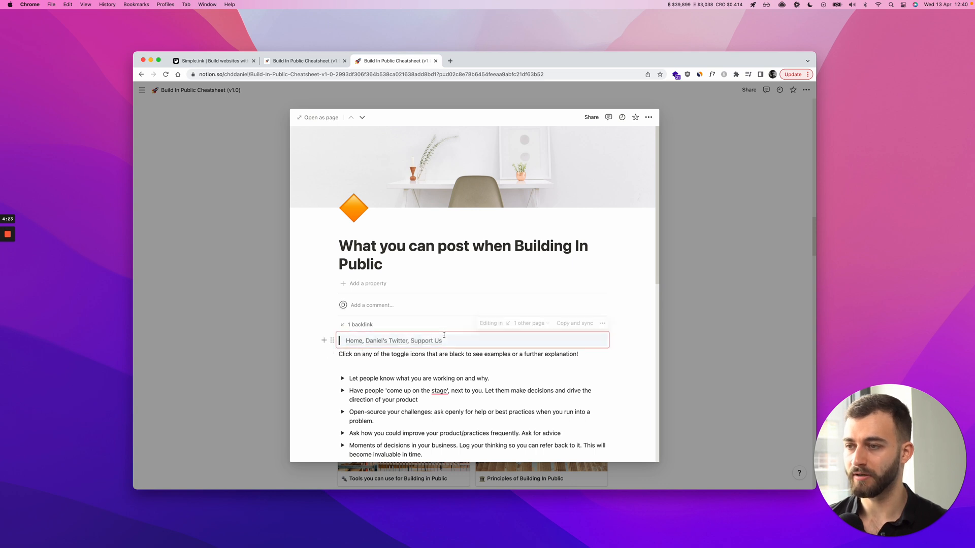
{"action": "type", "text": ", Con"}
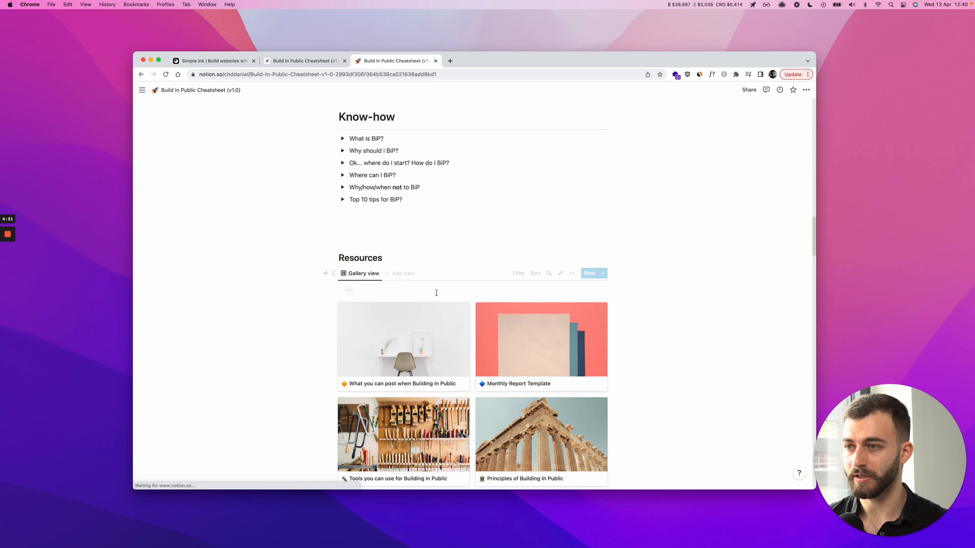
{"action": "scroll", "scroll_direction": "up", "scroll_amount": 3}
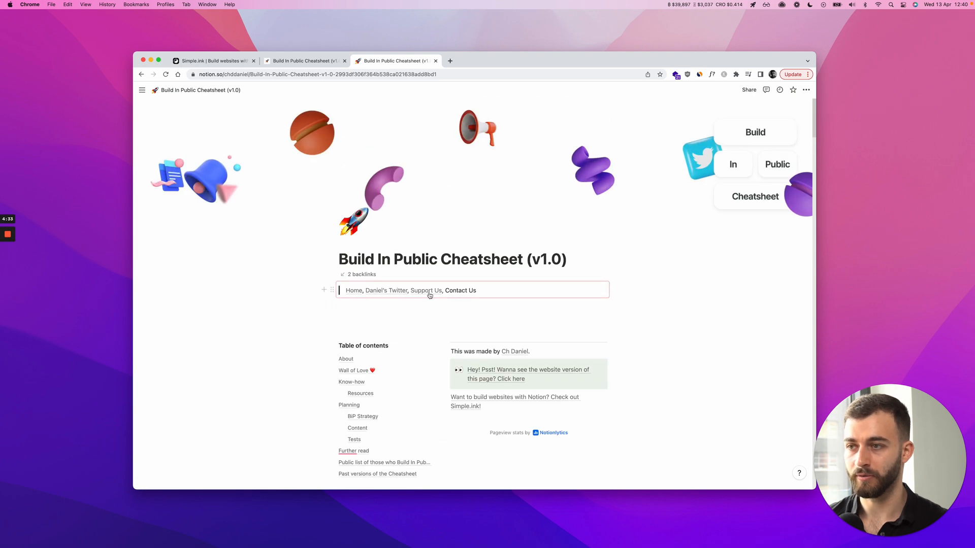
{"action": "mouse_move", "coordinate": [457, 291]}
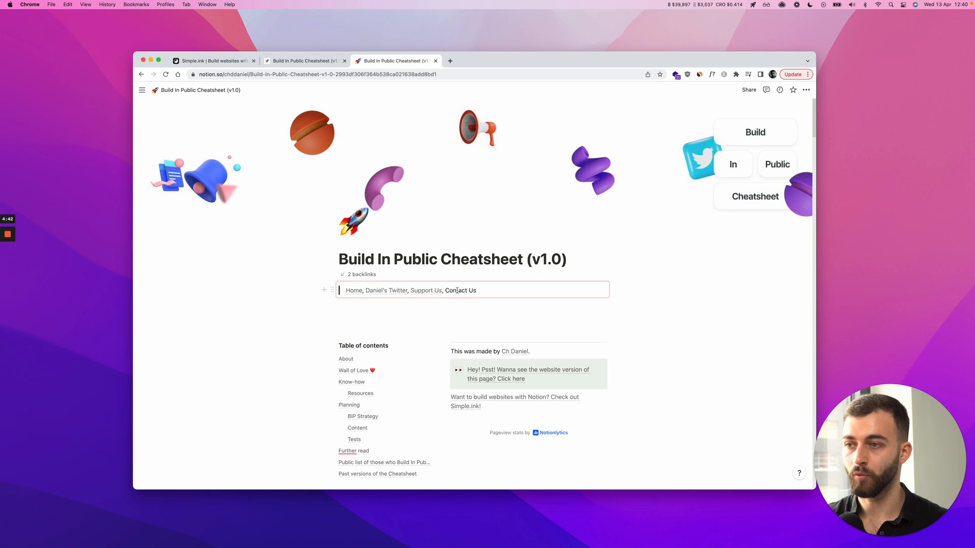
- Check the new Contact Us entry in the synced navbar, then return to the published site
{"action": "left_click", "coordinate": [473, 291]}
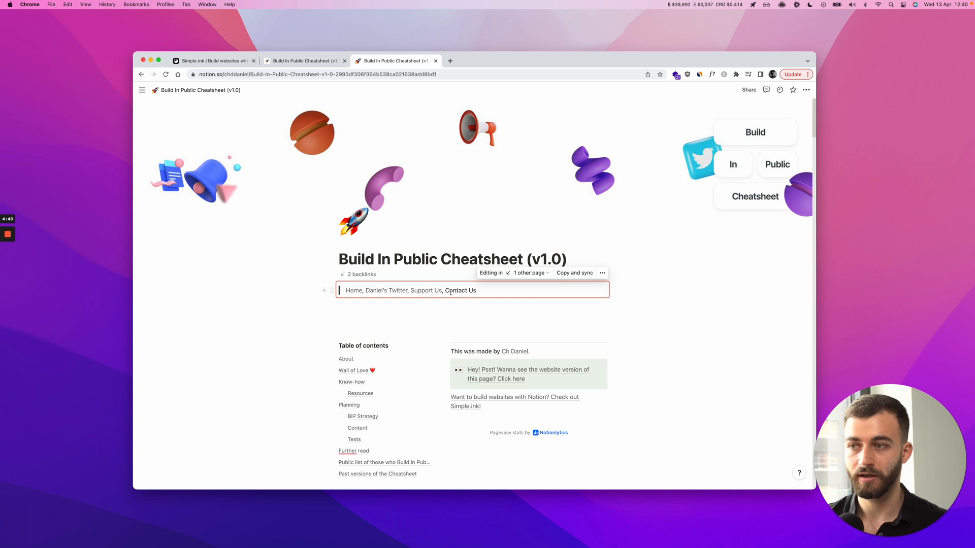
{"action": "key", "text": "backspace"}
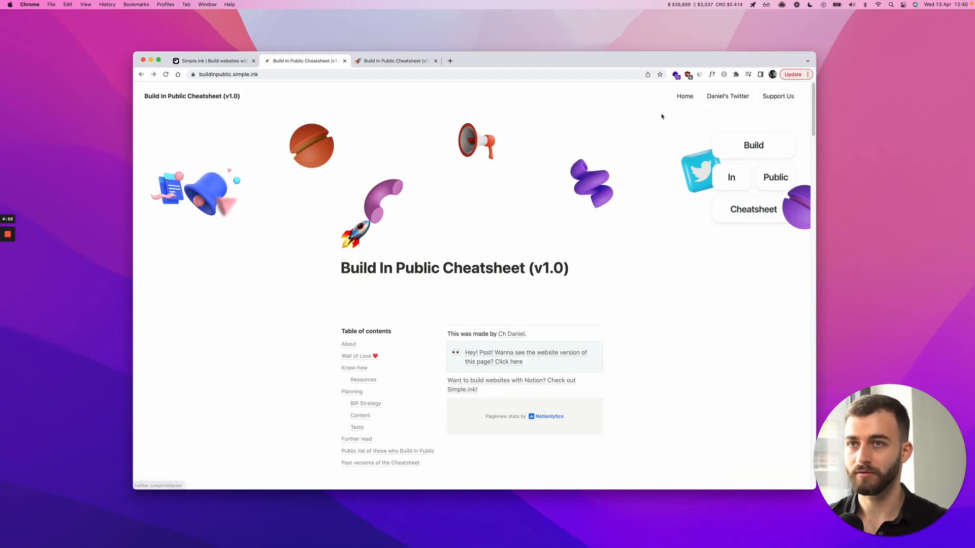
{"action": "mouse_move", "coordinate": [495, 241]}
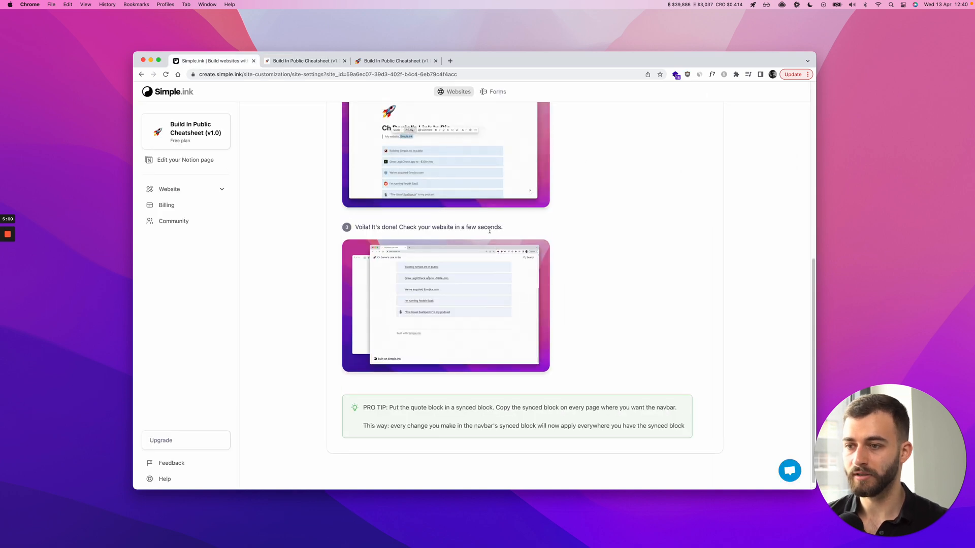
- Scroll the Navigation bar guide past the synced-block pro tip back to step 1
{"action": "scroll", "scroll_direction": "up", "scroll_amount": 3}
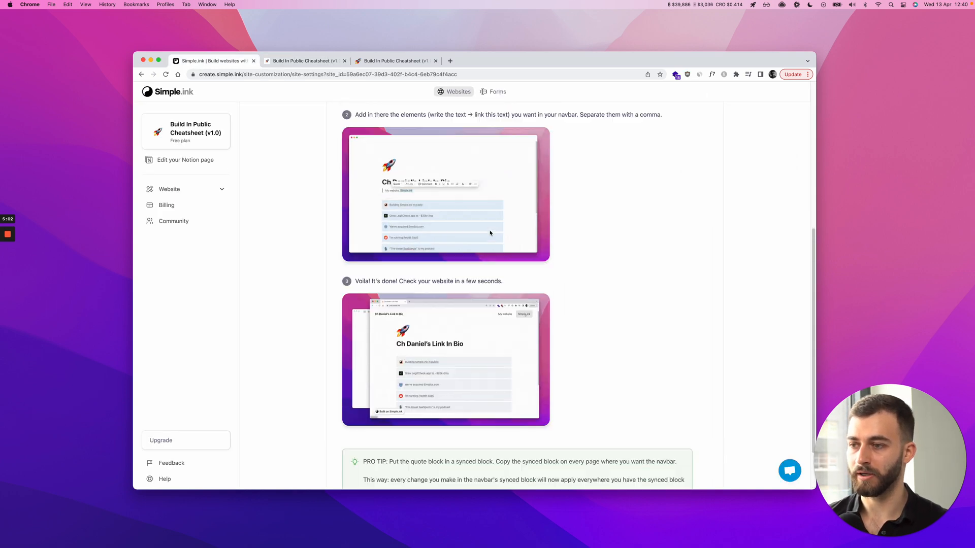
{"action": "scroll", "scroll_direction": "down", "scroll_amount": 3}
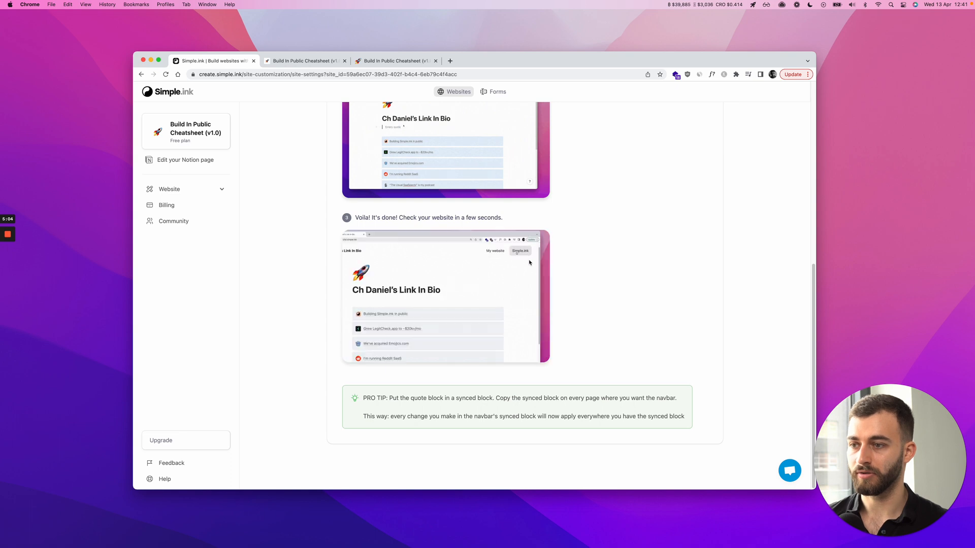
{"action": "scroll", "scroll_direction": "up", "scroll_amount": 3}
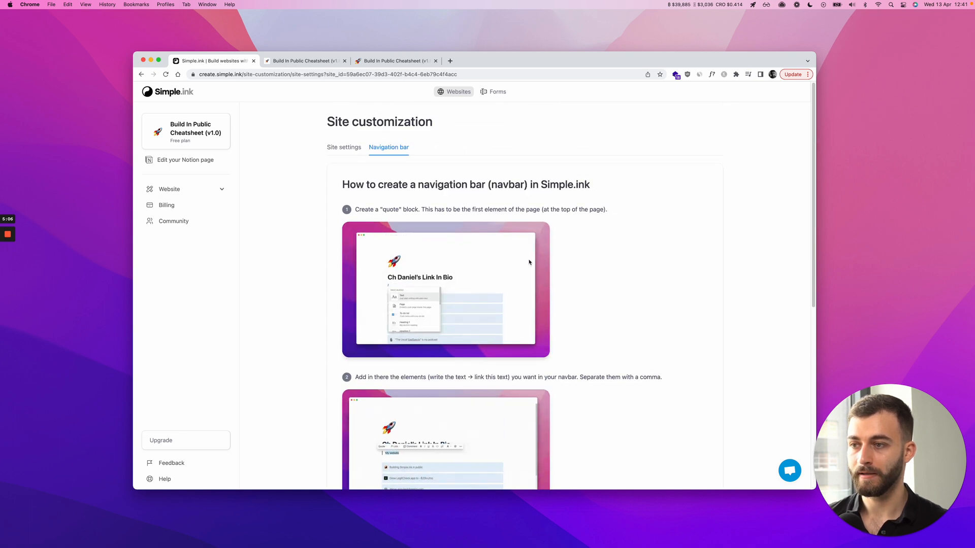
{"action": "scroll", "scroll_direction": "up", "scroll_amount": 3}
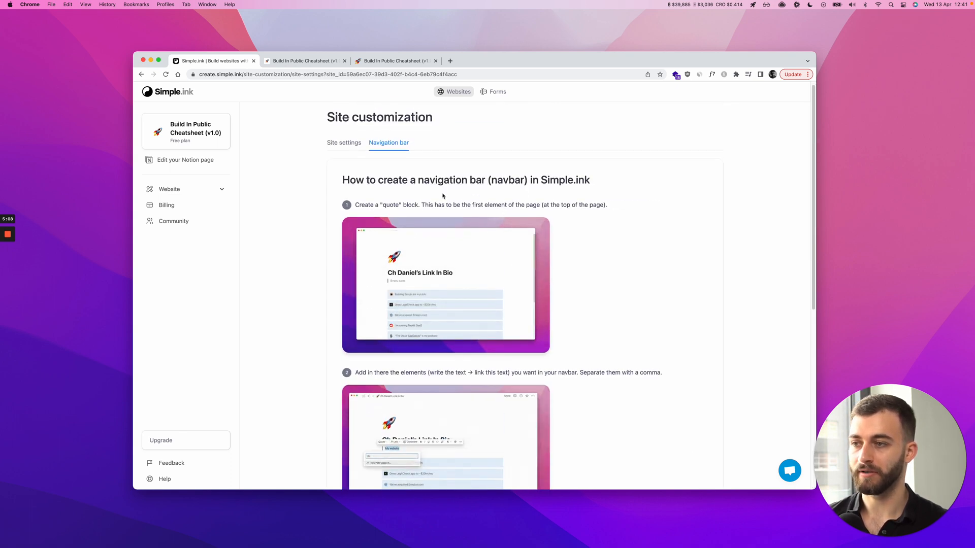